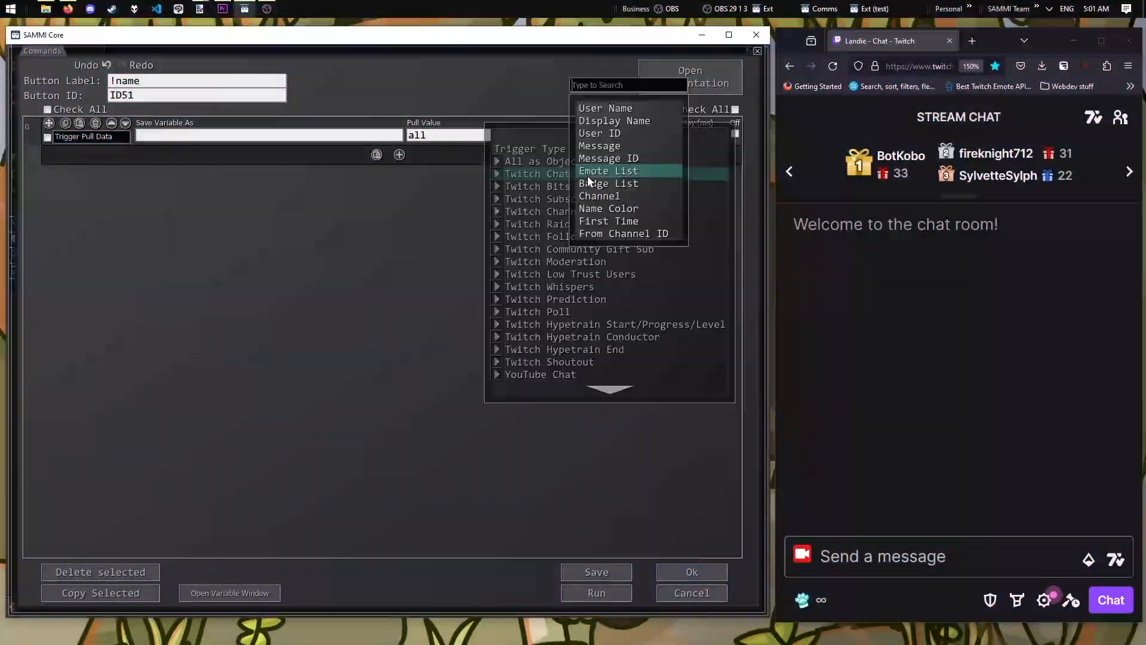
- Browse the Trigger Pull Data block's Twitch Chat pull values such as User Name, Message and Emote List
left_click(690, 571)
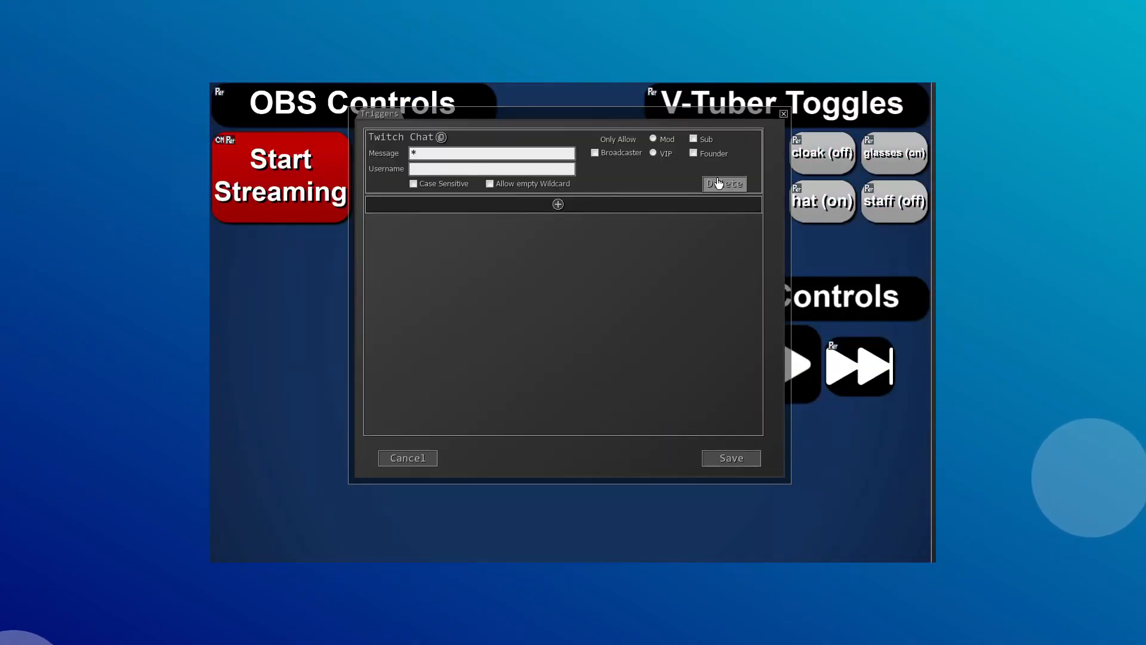
- Bring up the trigger type list offering YouTube and Twitch options for the wildcard Twitch Chat trigger
left_click(406, 136)
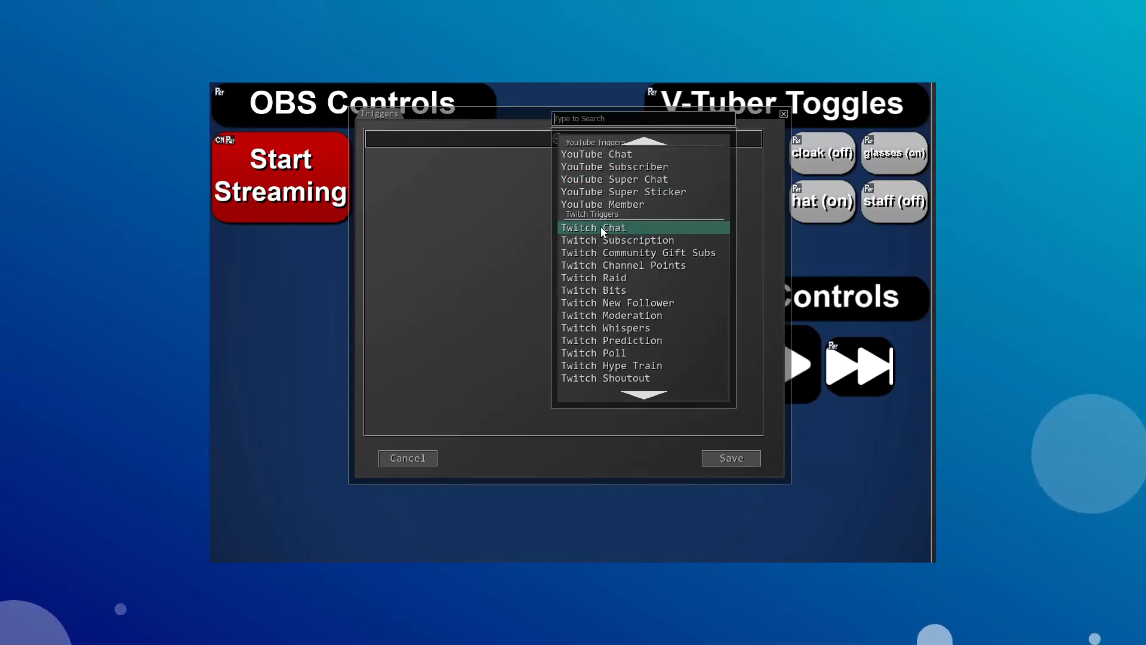